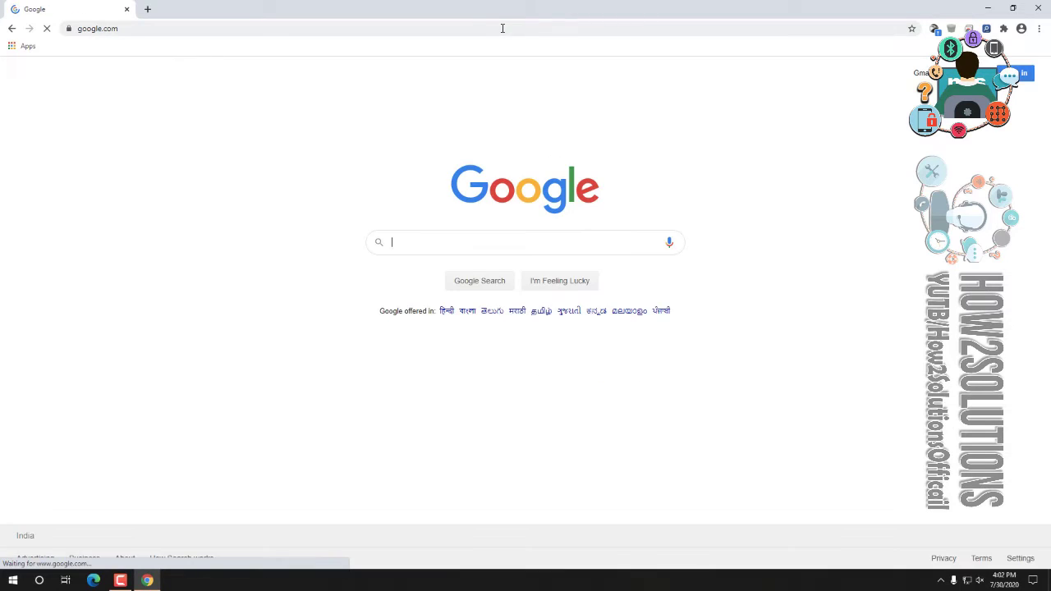
- Search Google for "iphone disabled pangu.in" to find the disabled-iPhone unlock guide
text(iphone disabled)
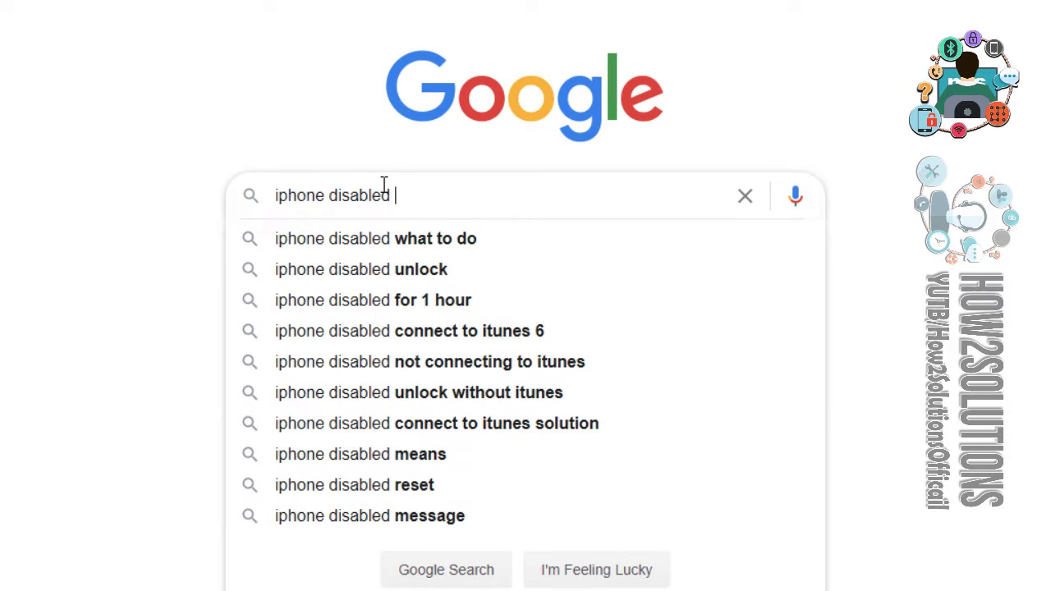
text(pangu.in)
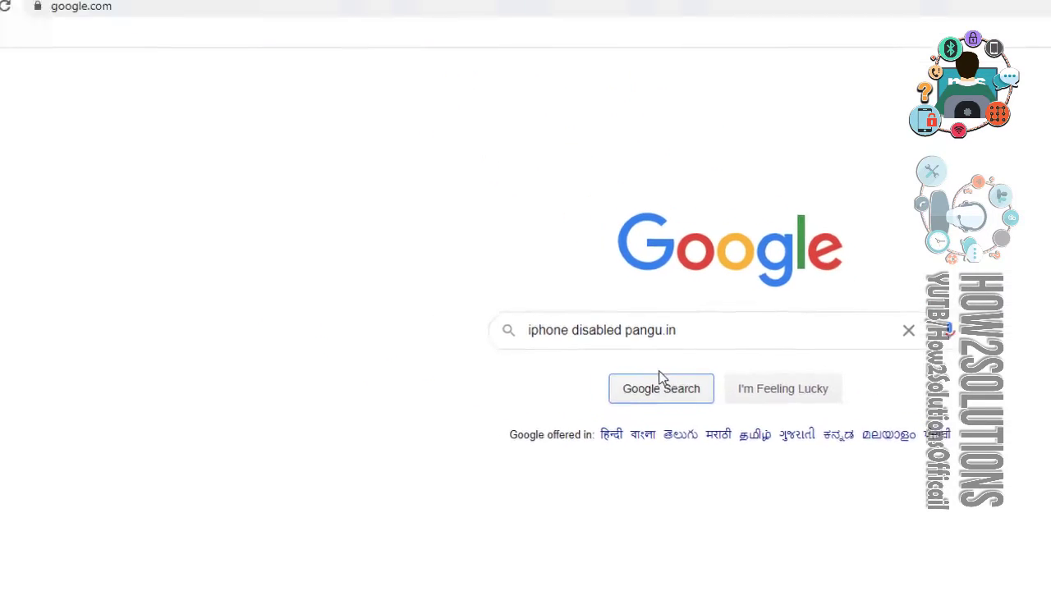
click(660, 388)
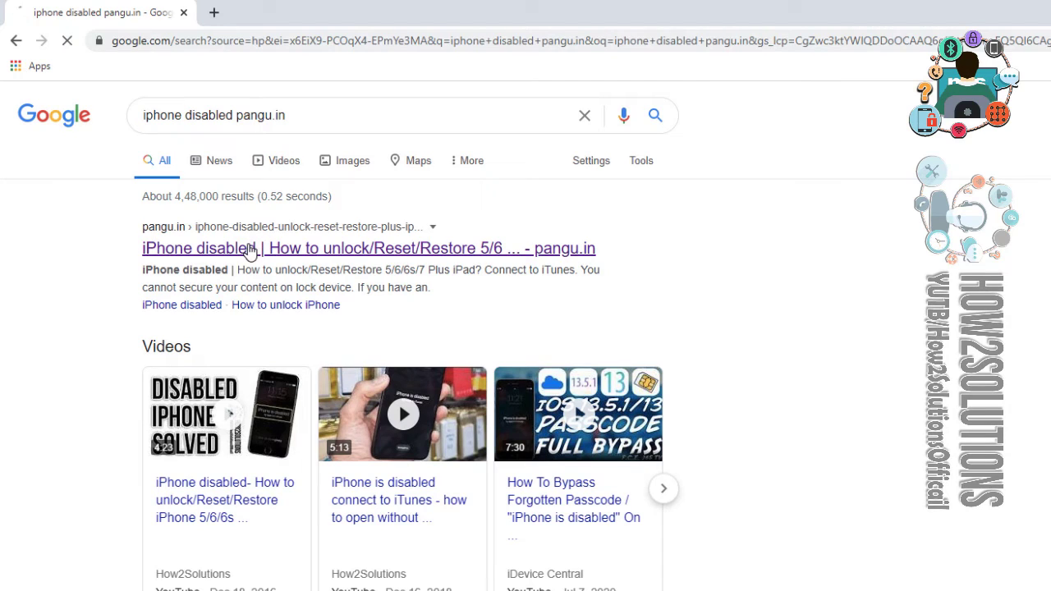
- Read the pangu.in disabled-iPhone guide, follow its Download iTunes link, then return to the guide
click(246, 248)
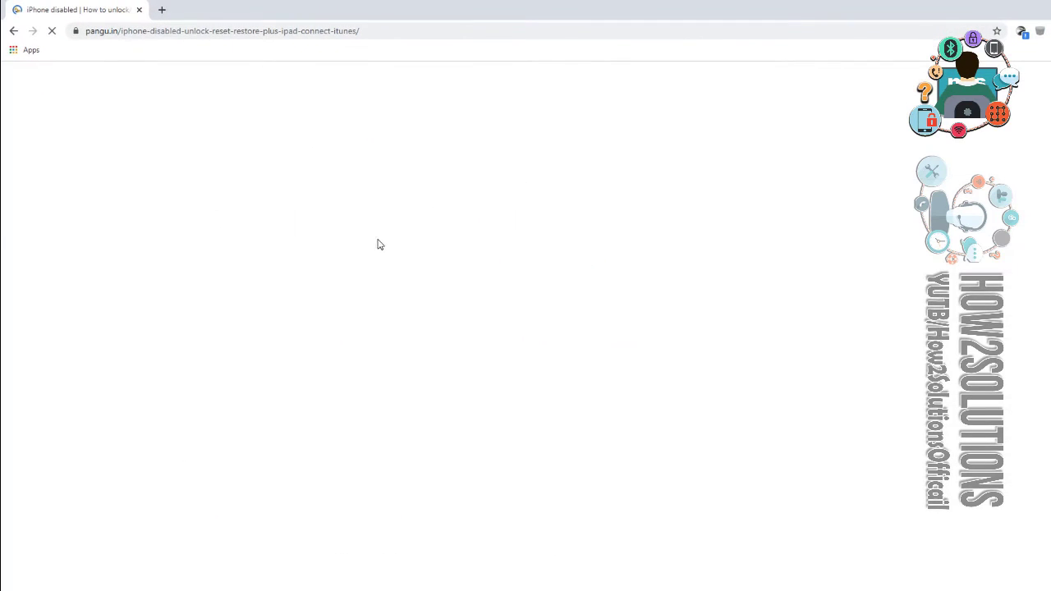
mouse_move(386, 289)
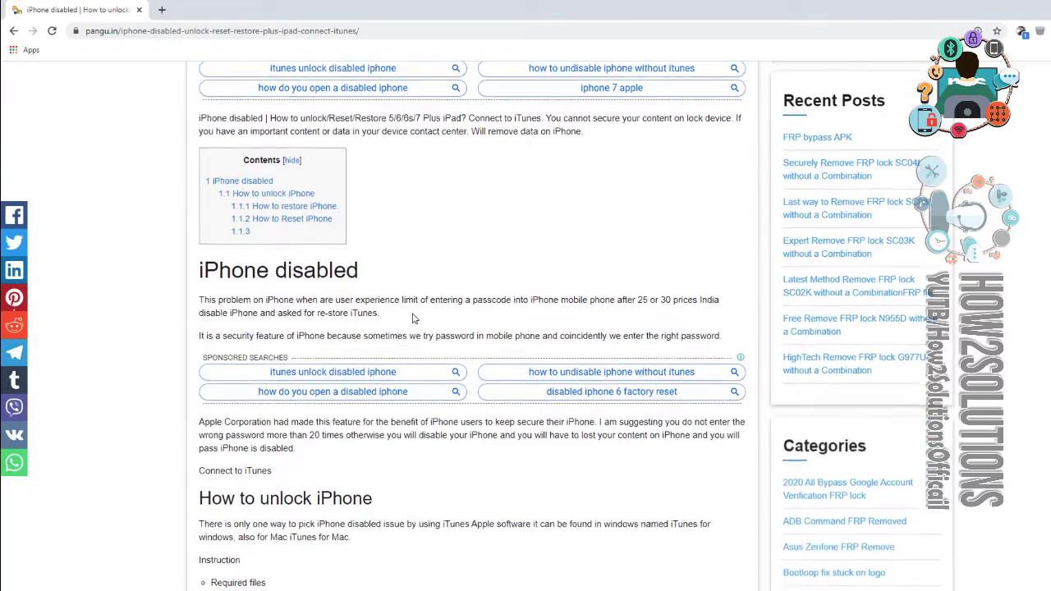
scroll(down, 3)
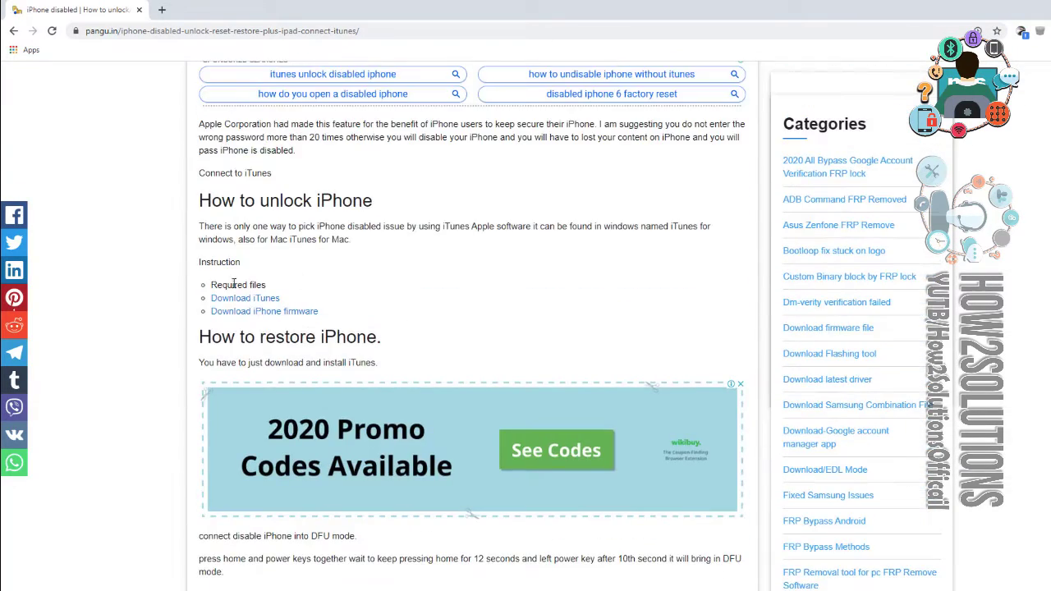
mouse_move(253, 298)
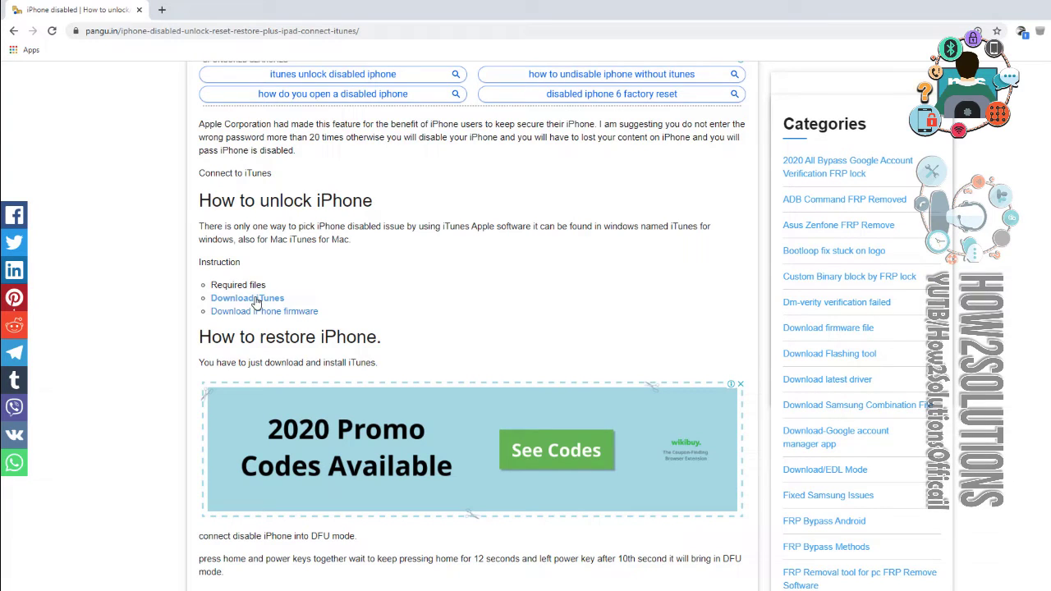
click(246, 297)
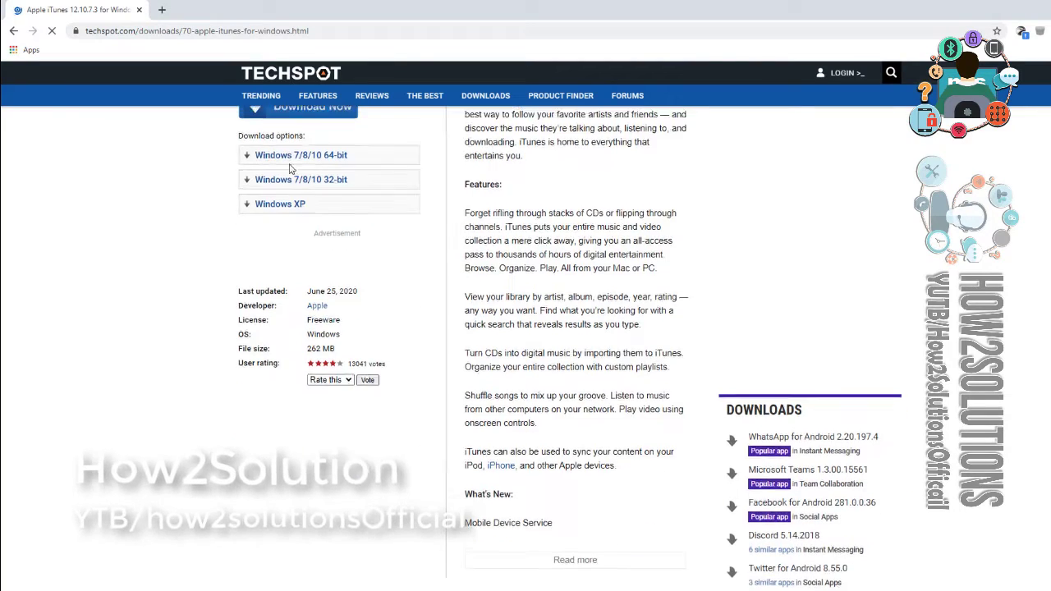
scroll(up, 3)
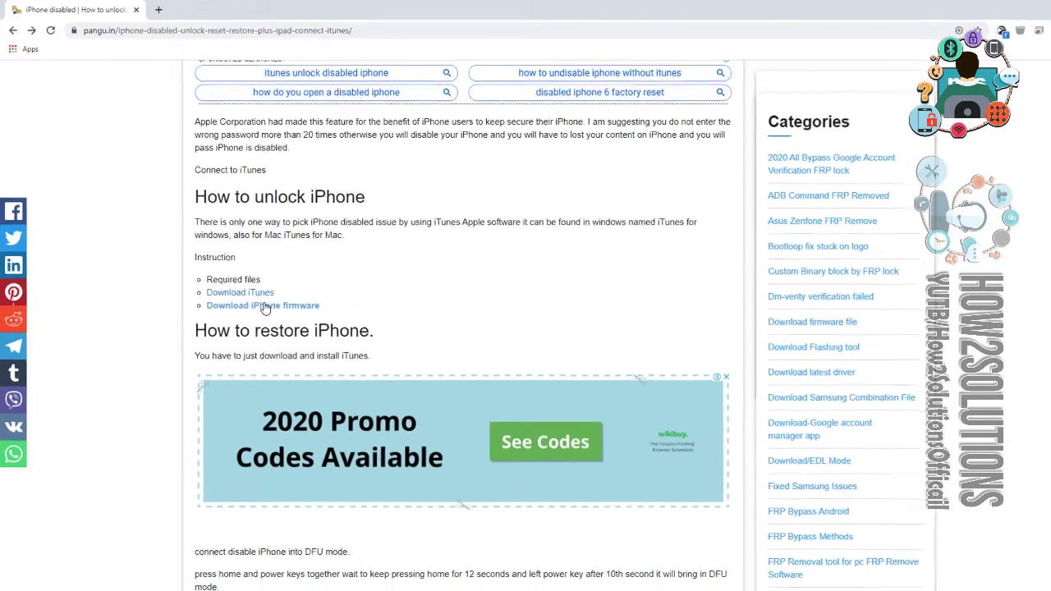
- Go to ipsw.me from the guide and select iPhone 6 to list its firmware
click(263, 306)
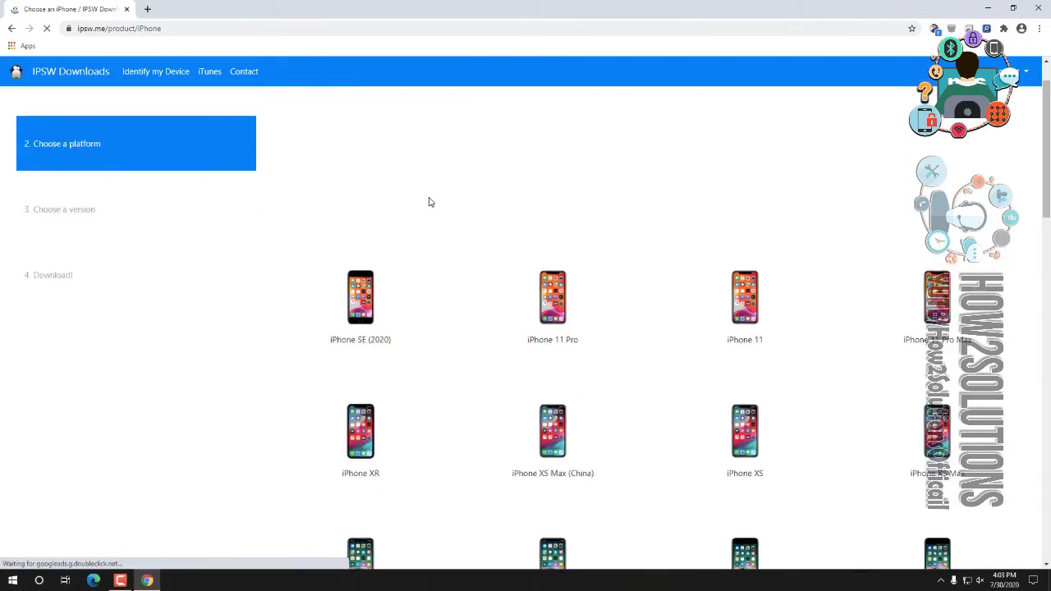
scroll(down, 3)
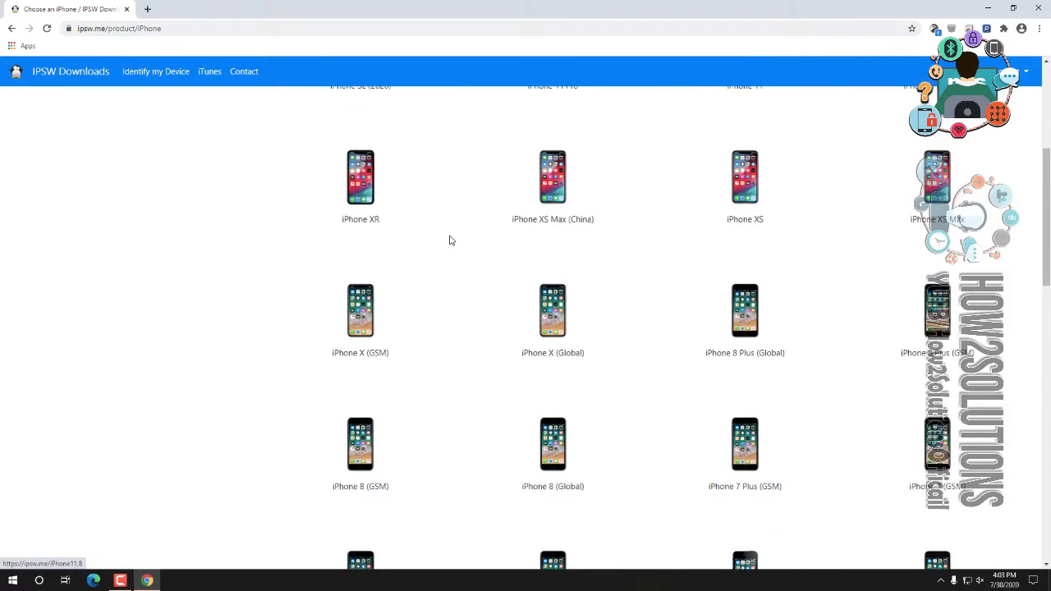
scroll(down, 3)
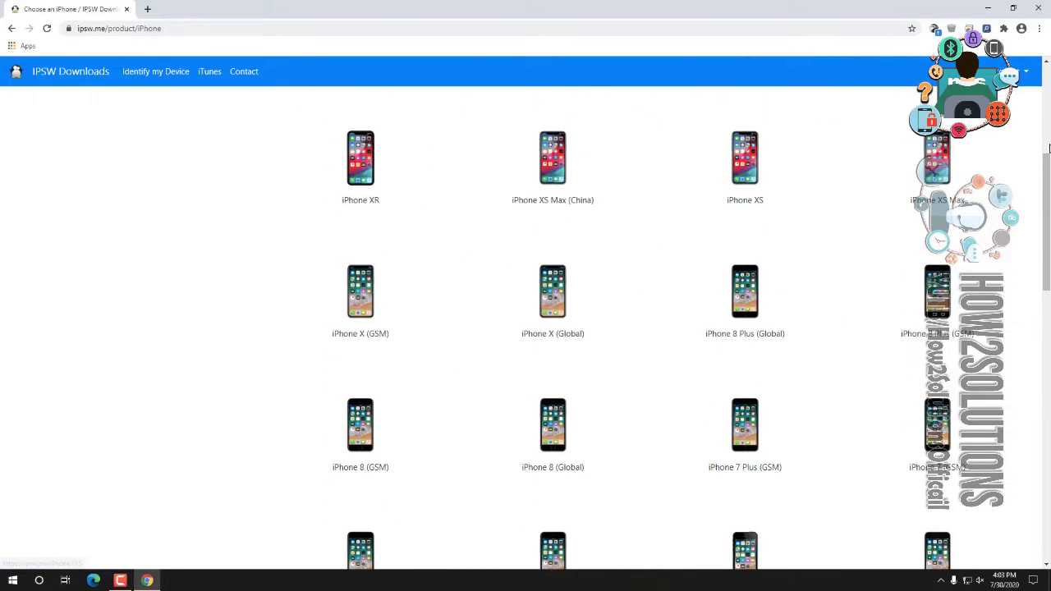
scroll(down, 3)
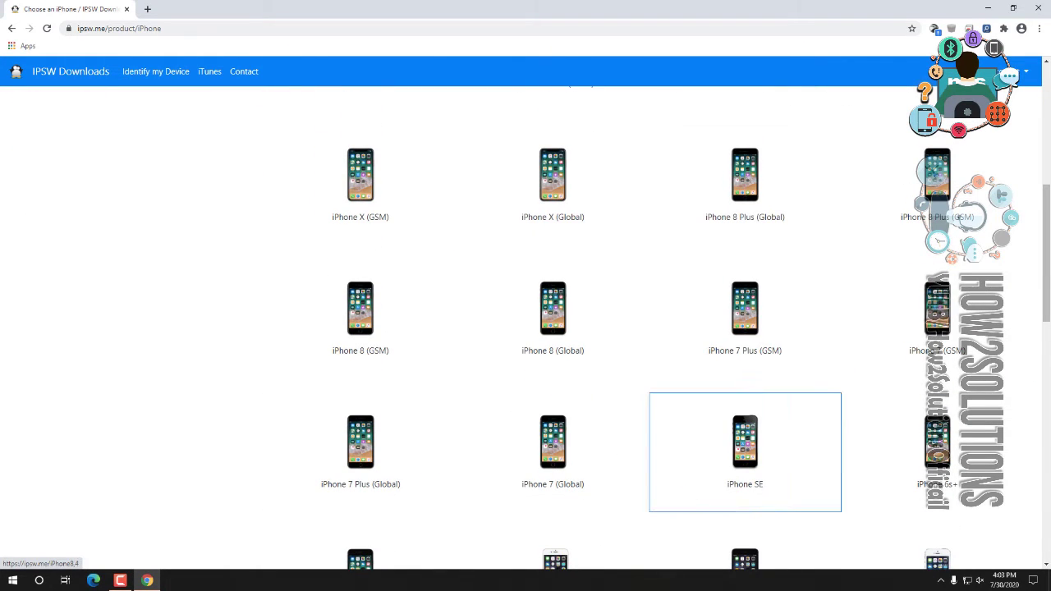
scroll(down, 3)
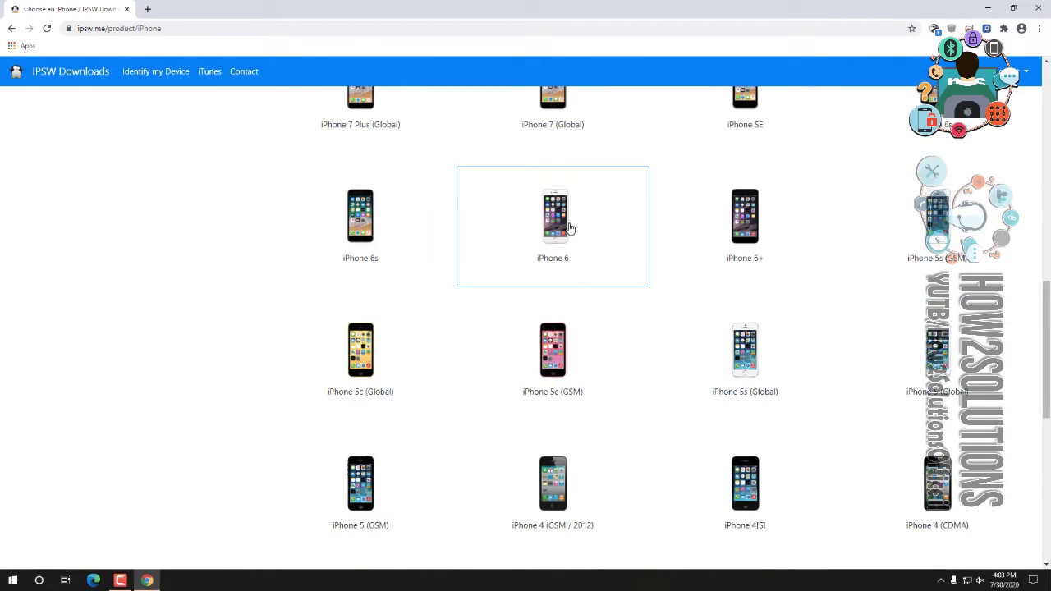
click(551, 217)
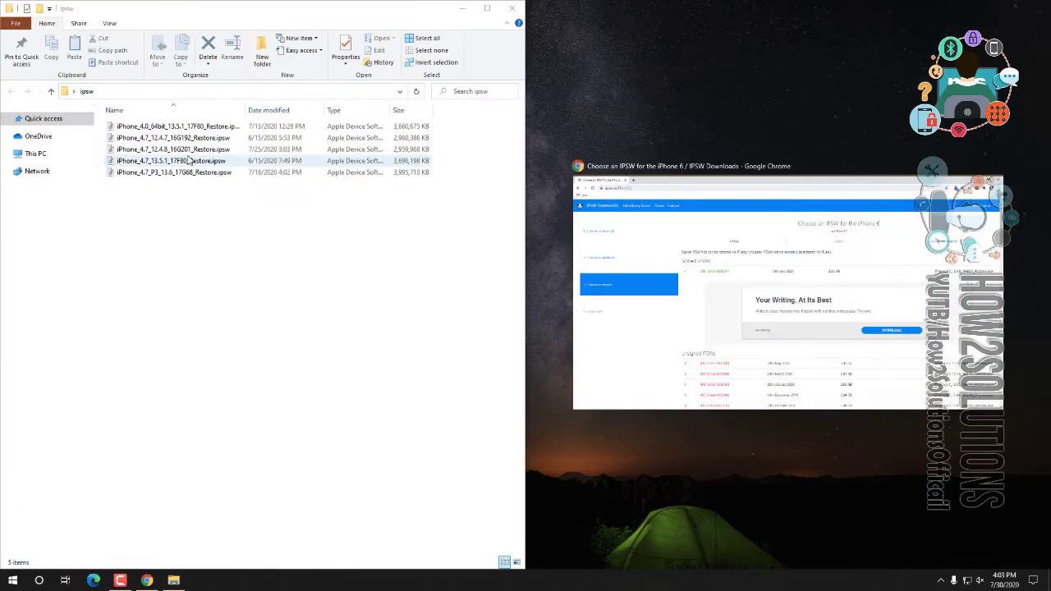
- Browse the Desktop ipsw folder containing the five downloaded iPhone restore files
click(171, 161)
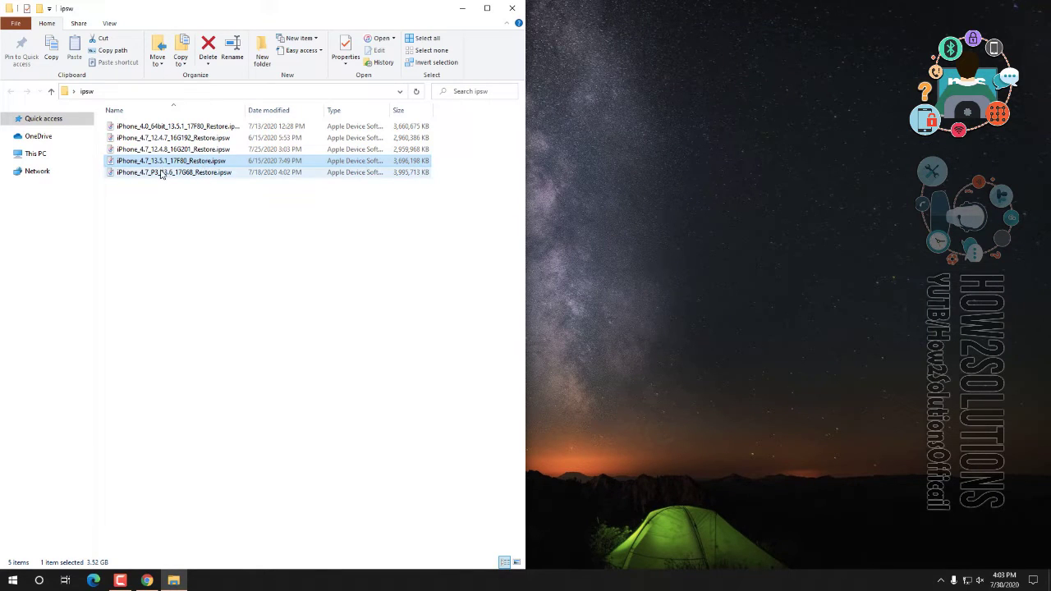
click(172, 148)
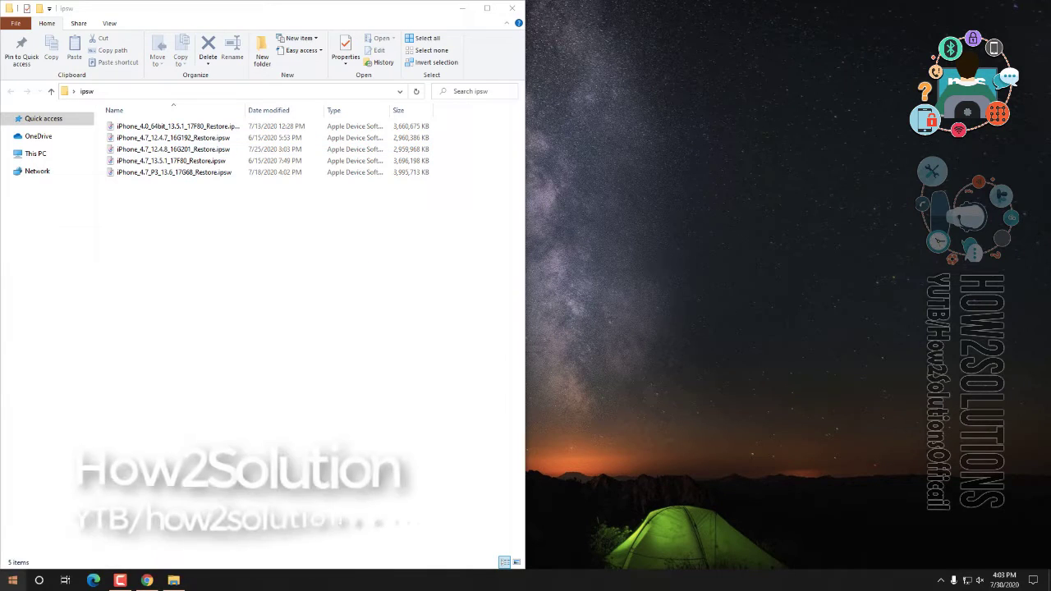
- Launch iTunes from the Start menu so it detects the iPhone 6 in recovery mode
text(itunes)
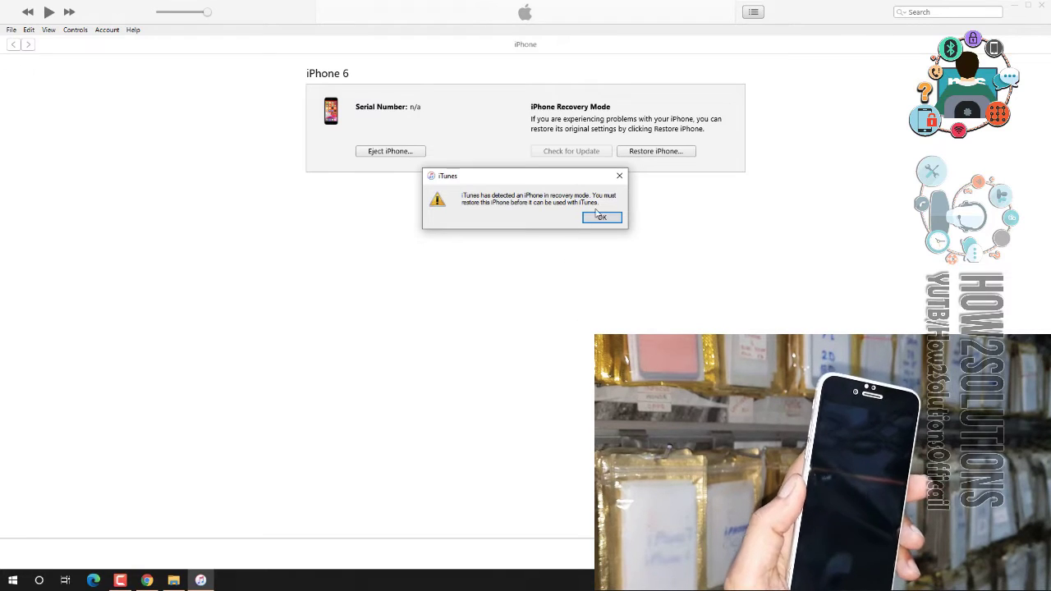
- Confirm Restore and Update for the iPhone and agree to the iOS license so the software download begins
click(601, 216)
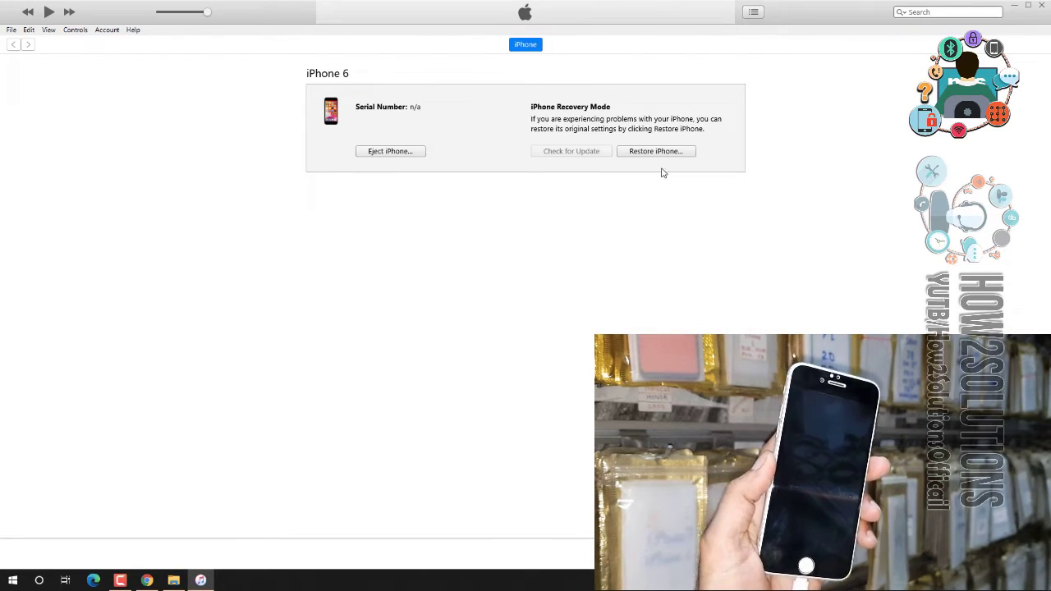
click(657, 151)
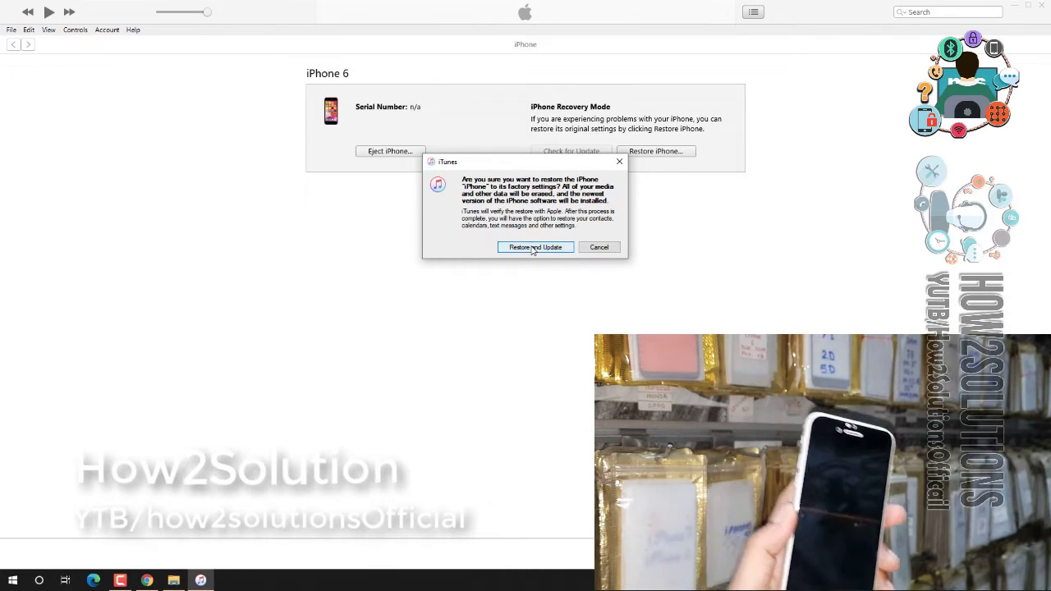
click(535, 246)
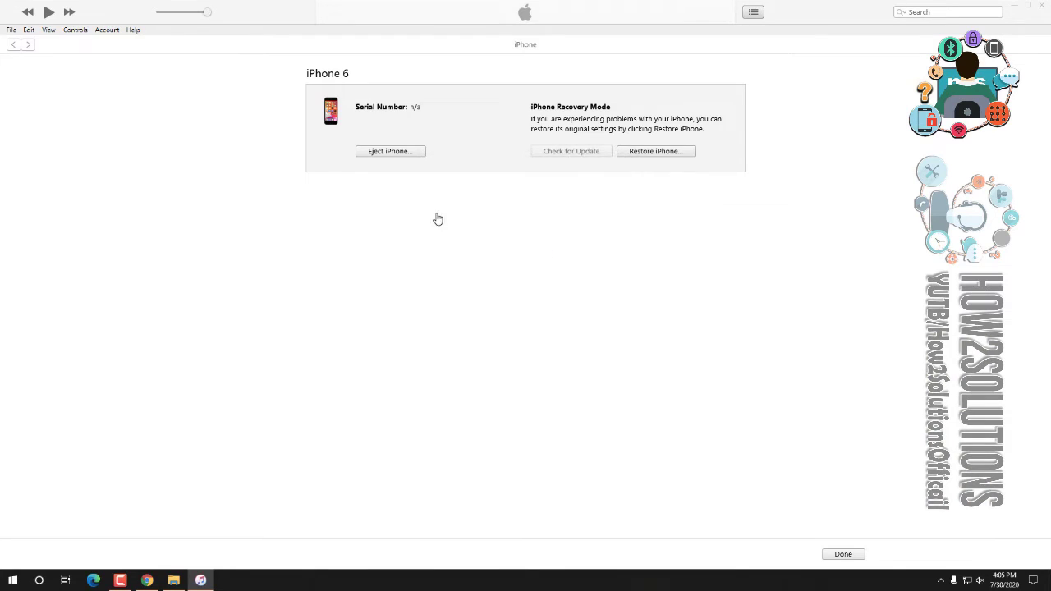
click(657, 151)
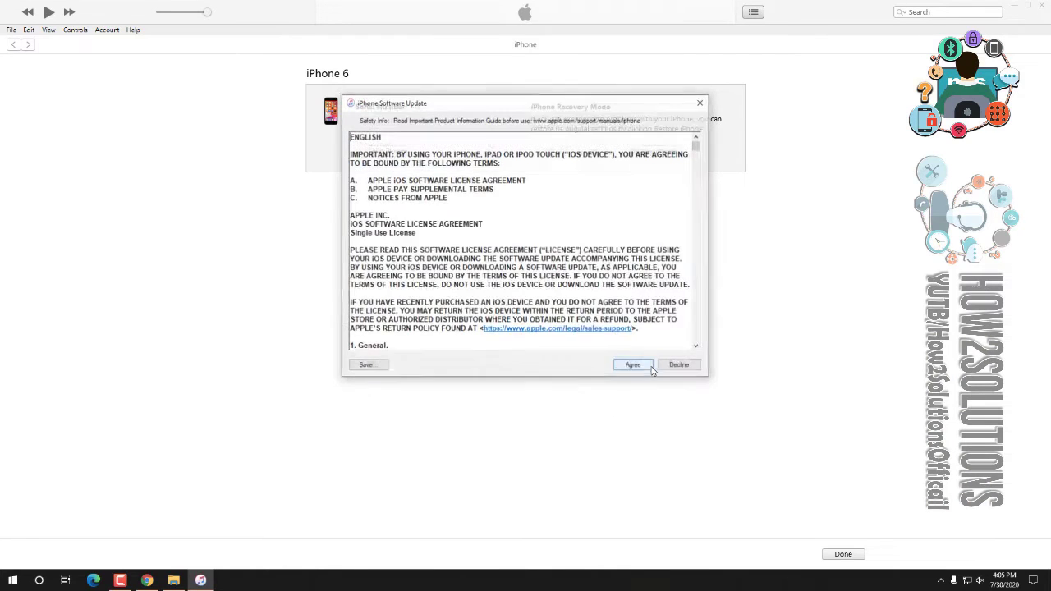
click(634, 365)
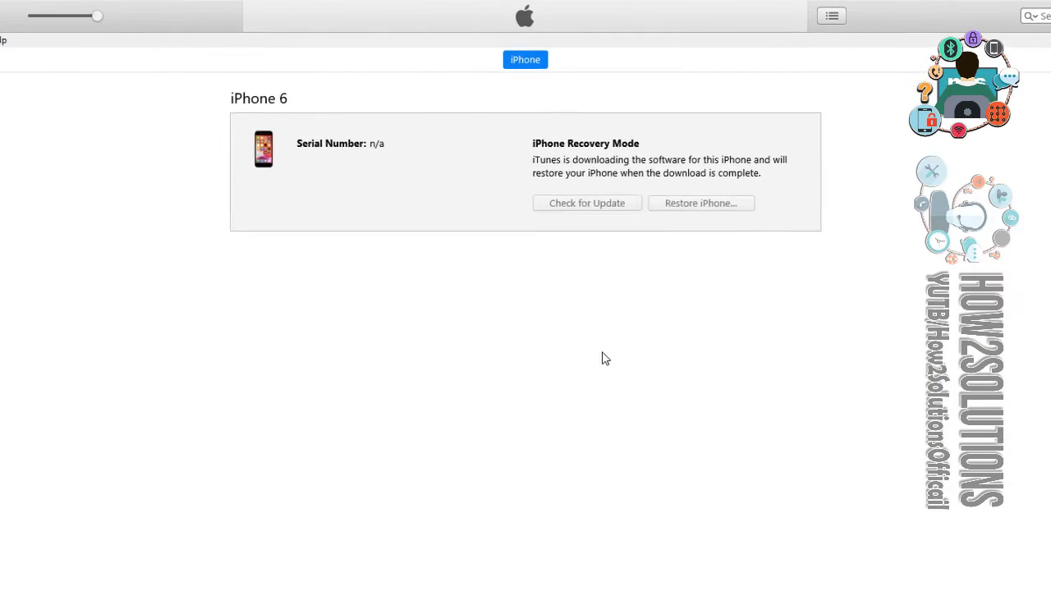
mouse_move(693, 217)
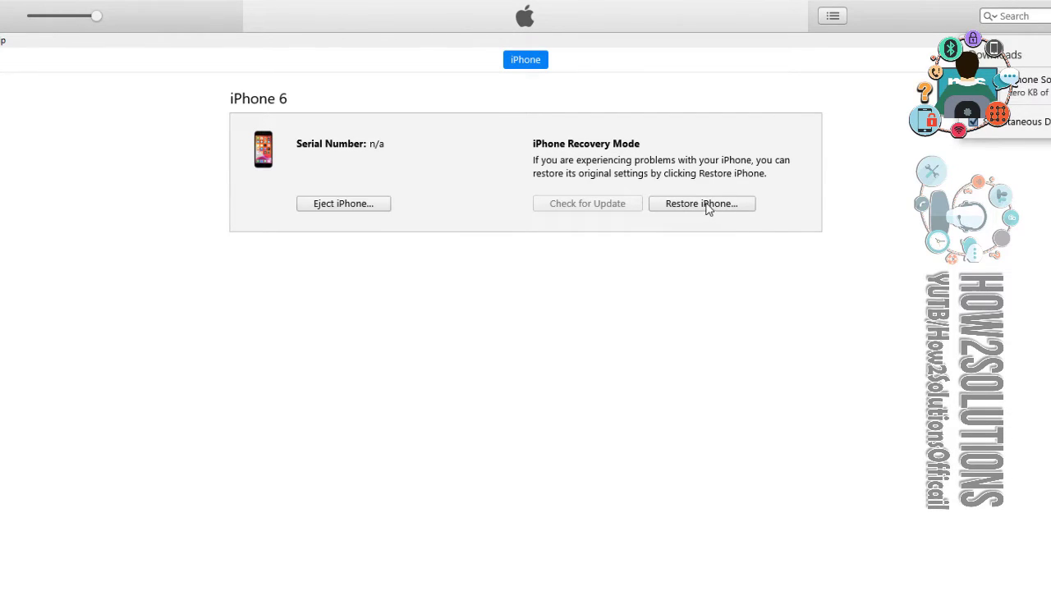
- Start the restore again and cancel the online software download
click(703, 204)
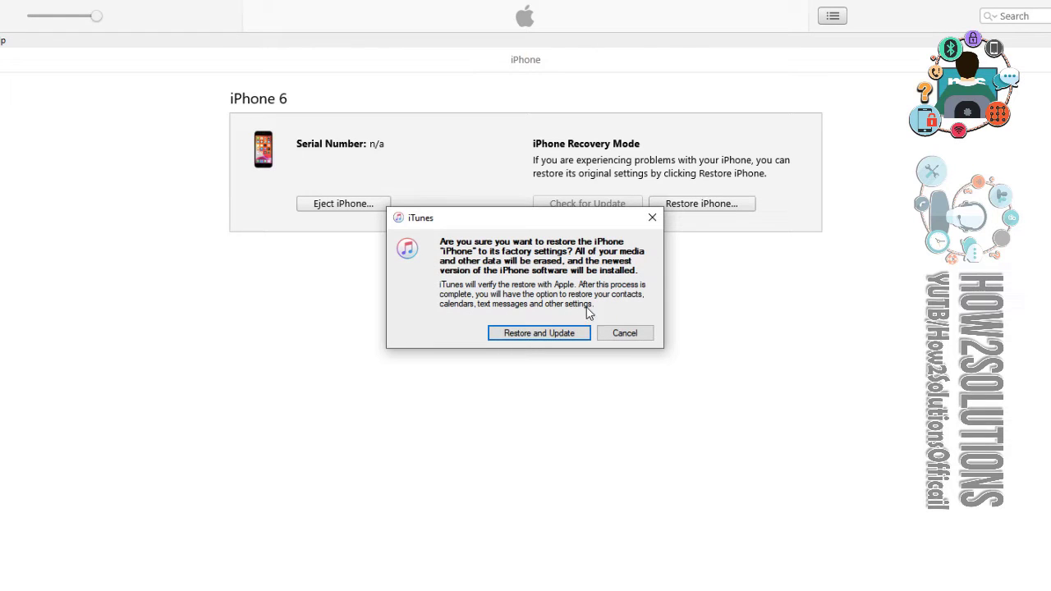
click(538, 332)
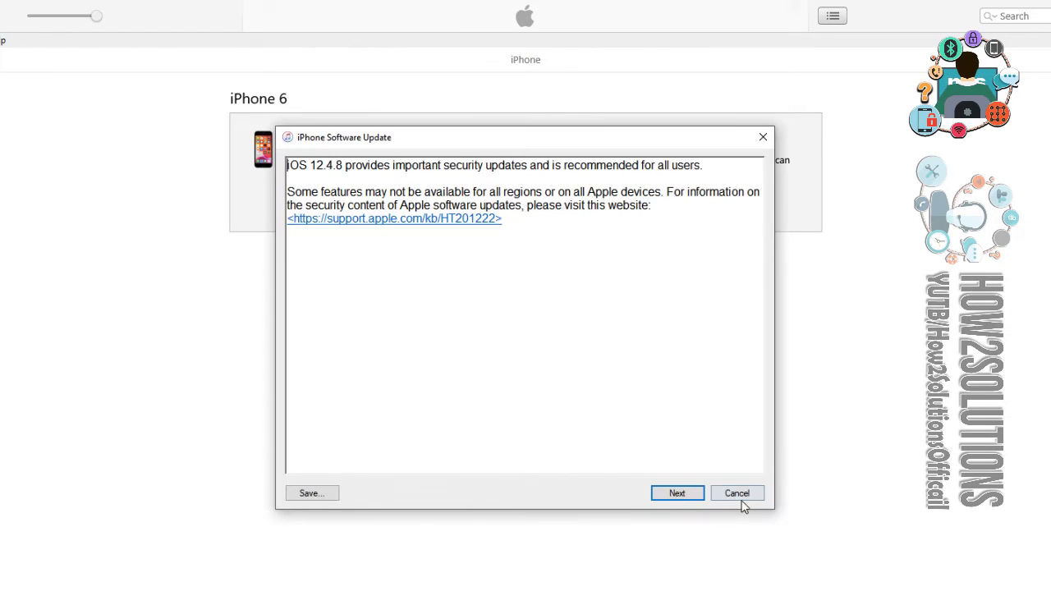
click(737, 492)
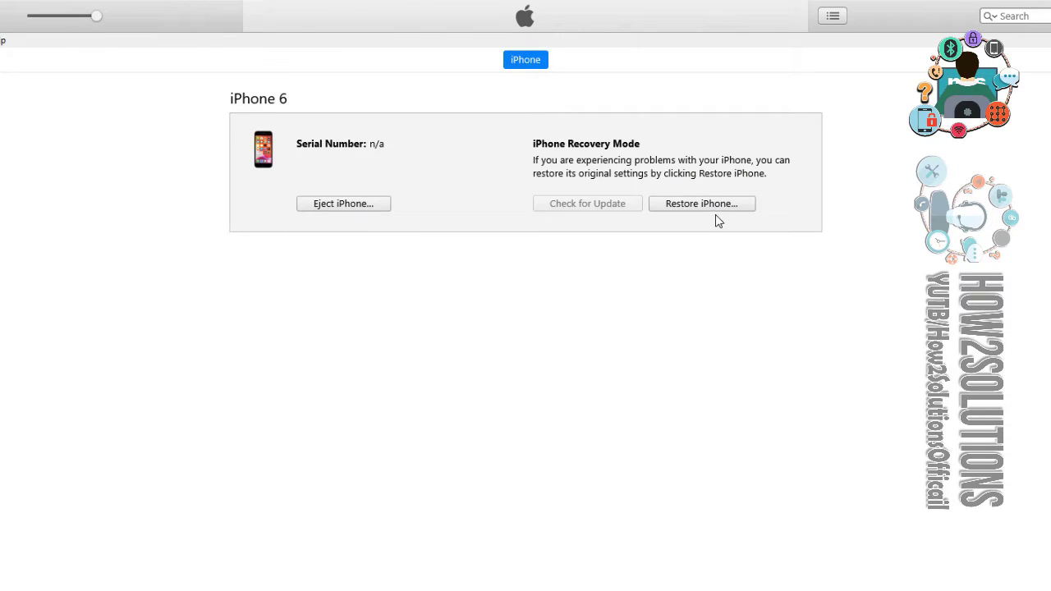
- Shift-click Restore iPhone and load iPhone_4.7_12.4.8_16G201_Restore.ipsw as the restore file
click(701, 204)
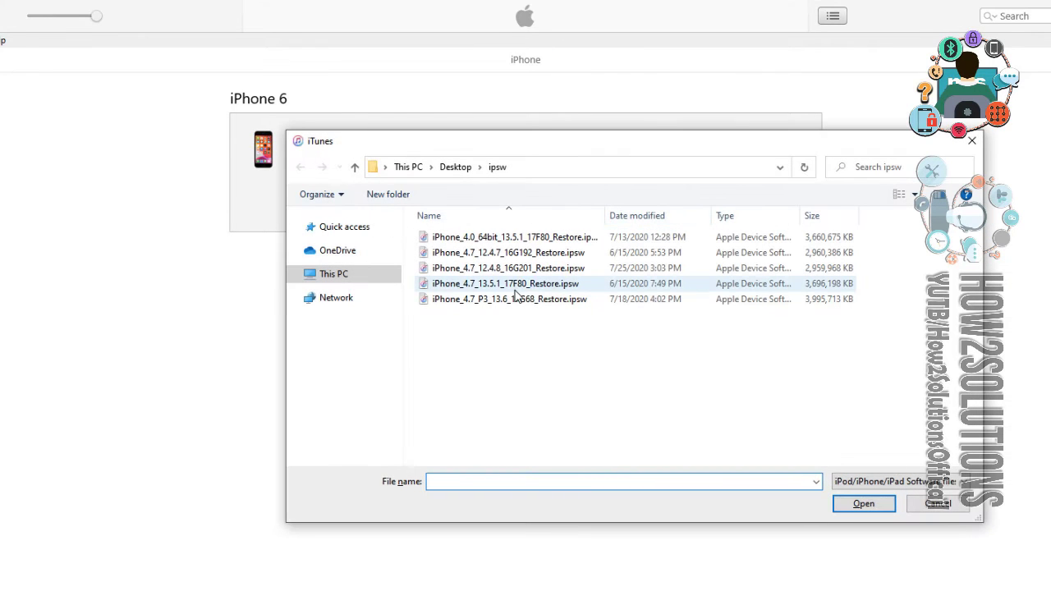
click(504, 268)
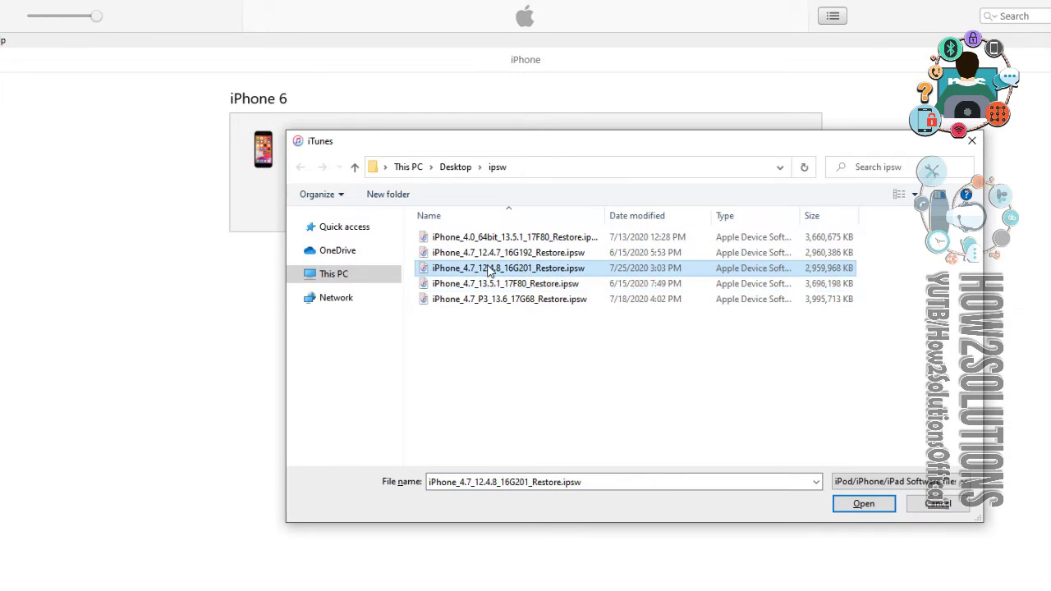
click(863, 503)
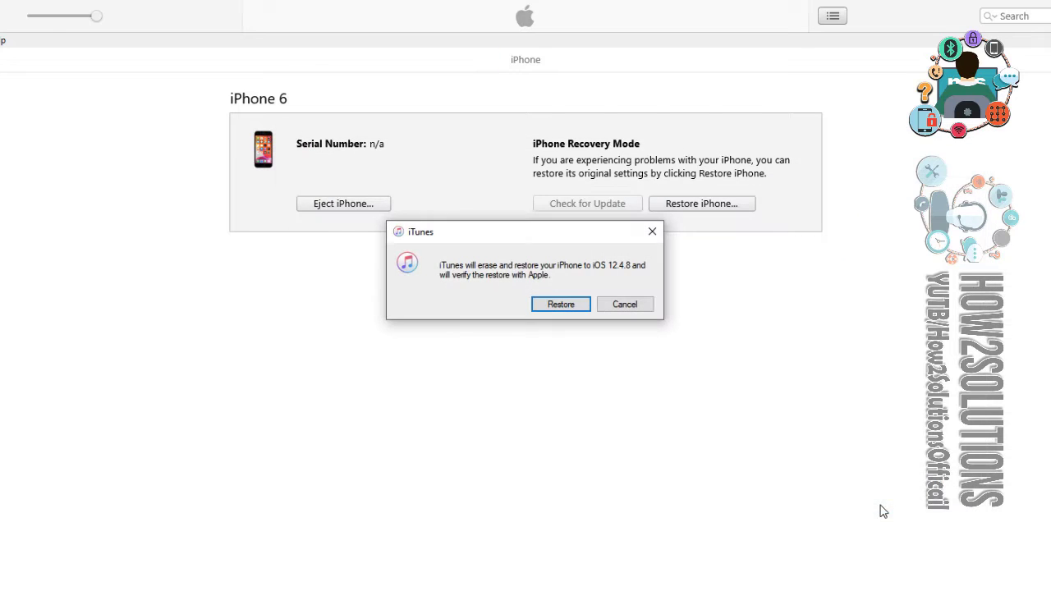
- Restore the iPhone 6 to iOS 12.4.8 and acknowledge the completion message
click(560, 304)
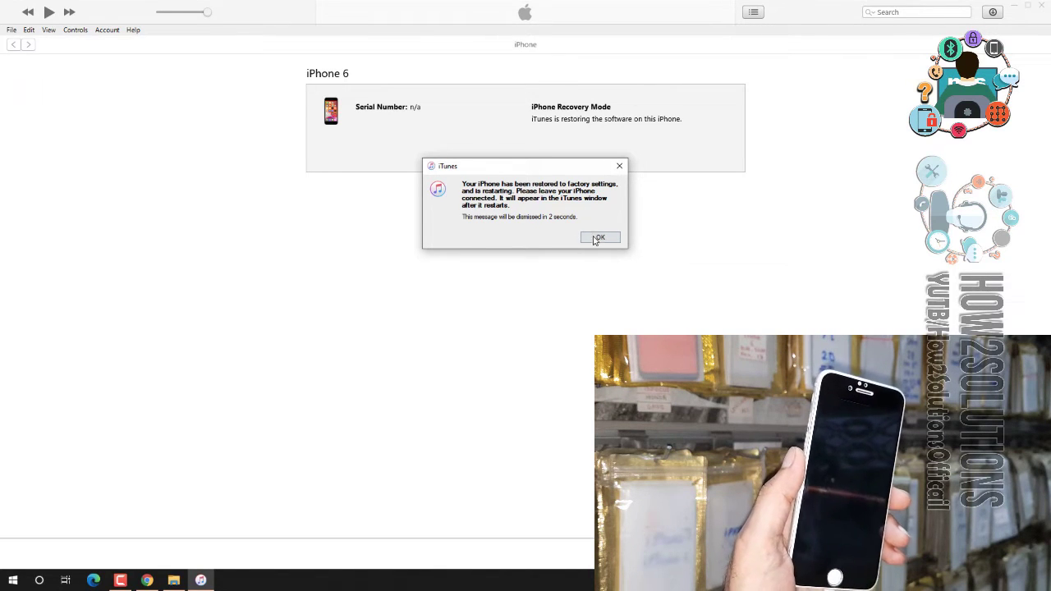
click(600, 237)
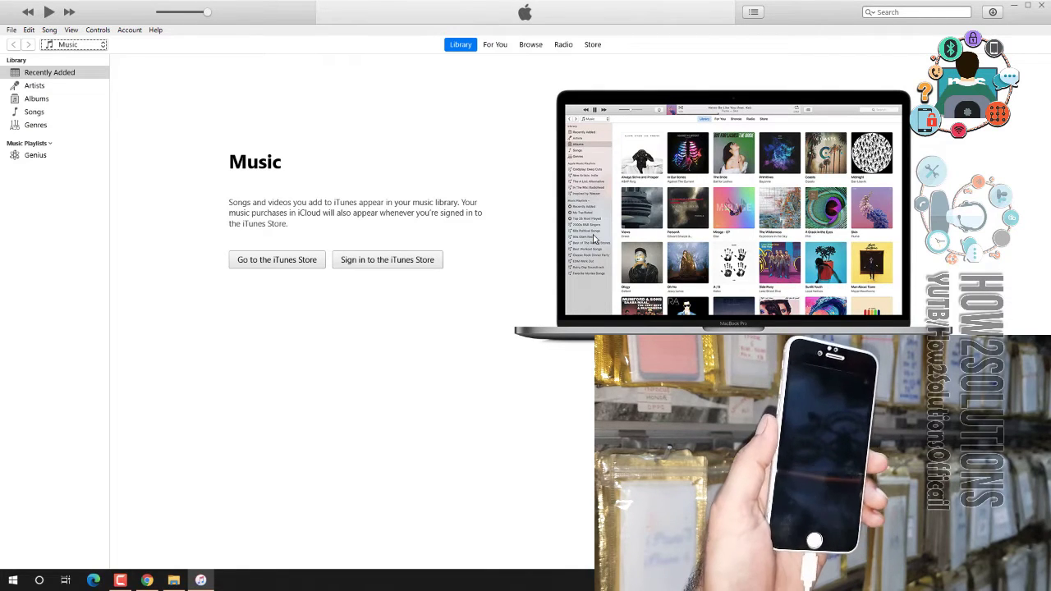